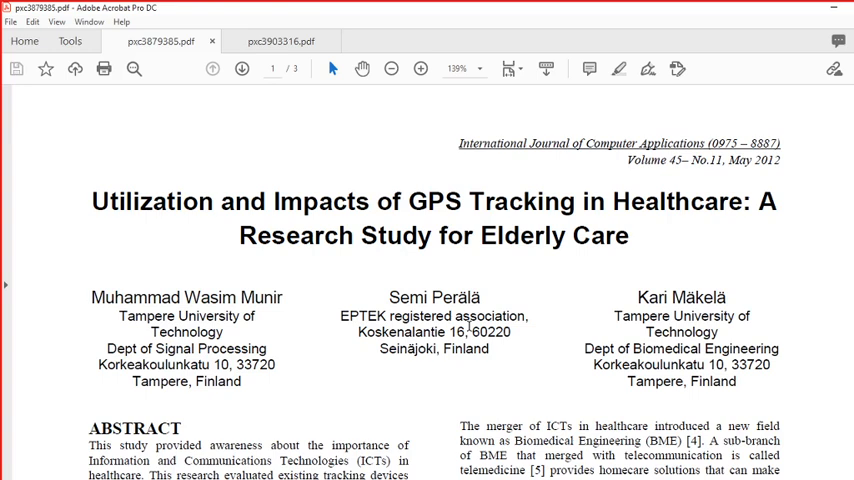
# - Scroll page 1 of the GPS paper to Keywords, 1. Introduction and 2. Methods
pyautogui.scroll(-3)
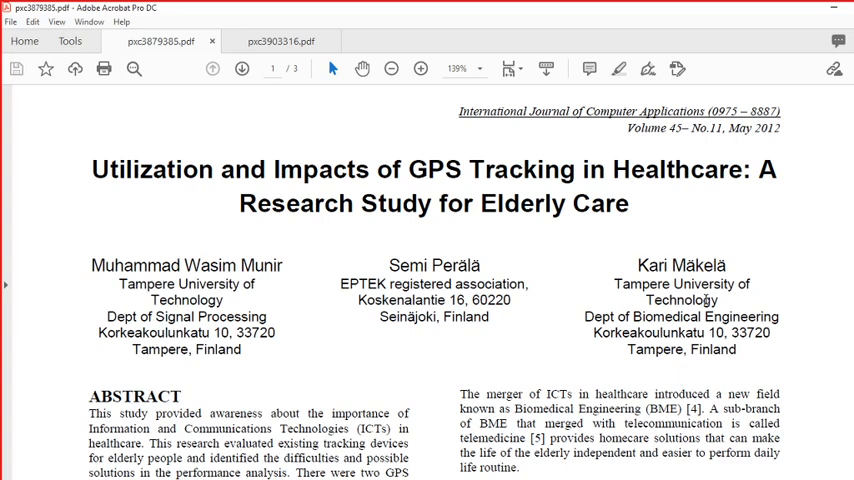
pyautogui.scroll(-3)
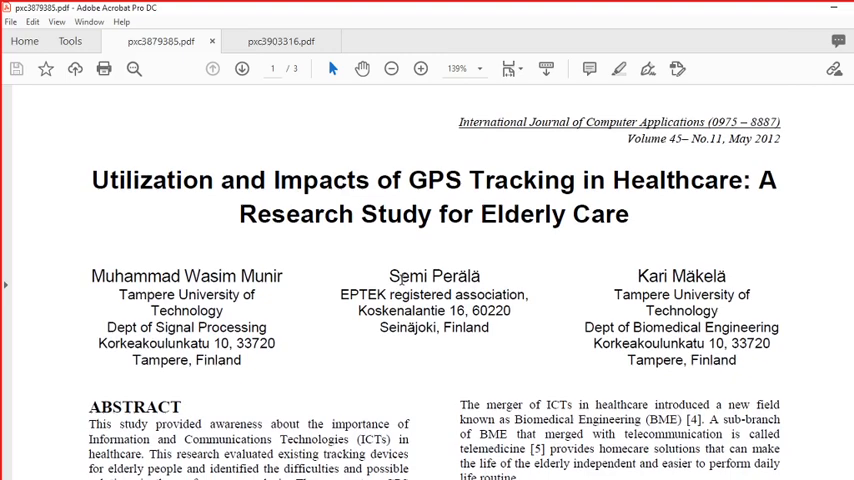
pyautogui.scroll(-3)
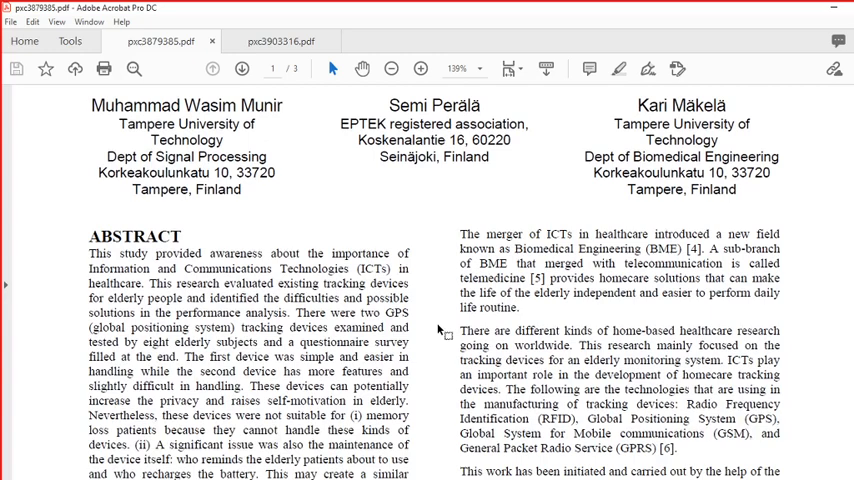
pyautogui.scroll(-3)
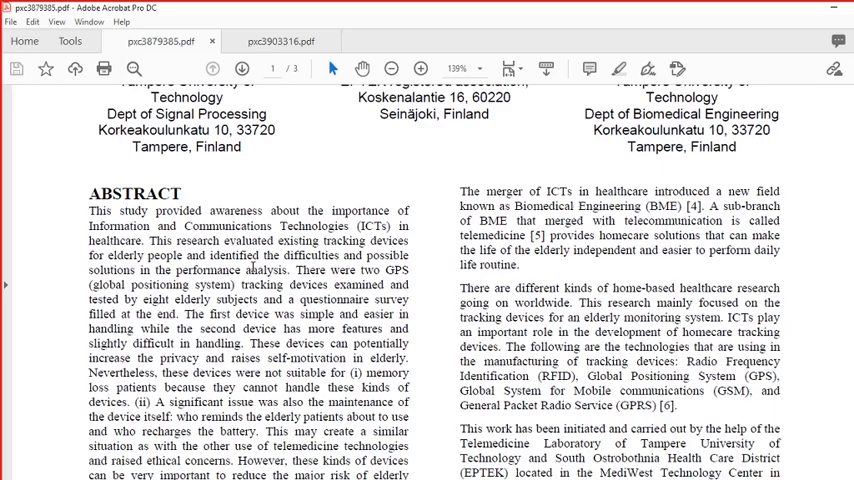
pyautogui.scroll(-3)
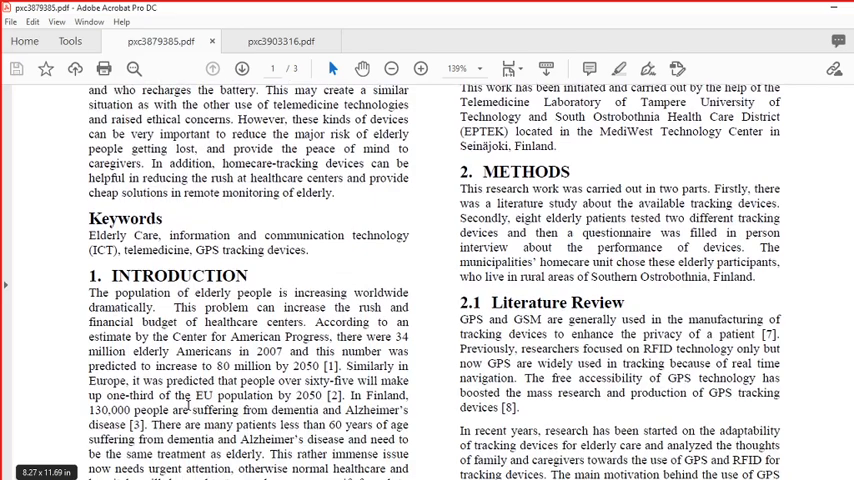
pyautogui.scroll(3)
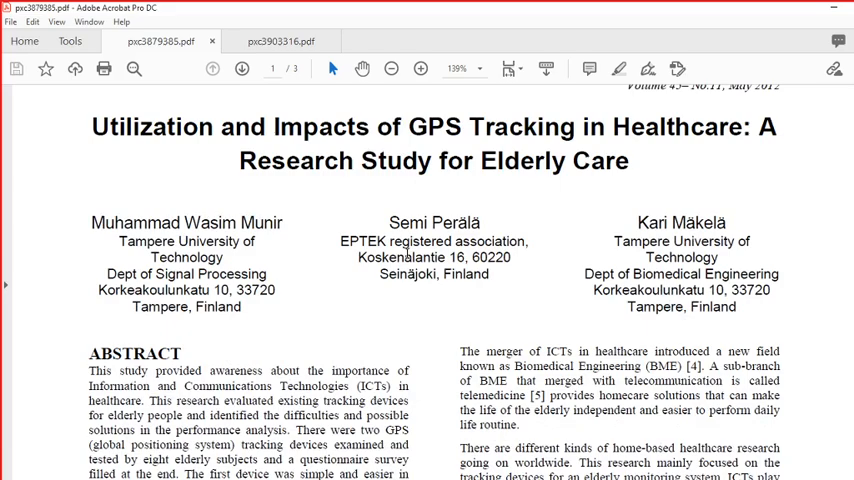
pyautogui.scroll(-3)
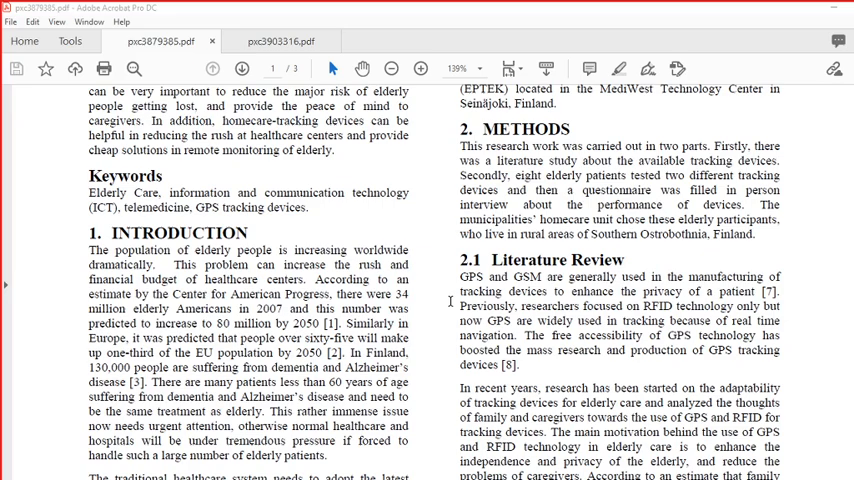
# - Scroll onto page 2 to show sections 2.2, 2.3 and the top of Table 1
pyautogui.scroll(-3)
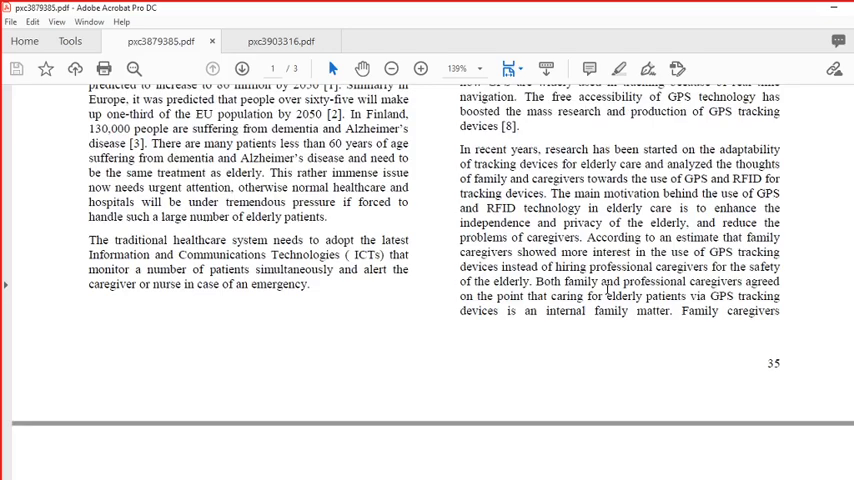
pyautogui.scroll(-3)
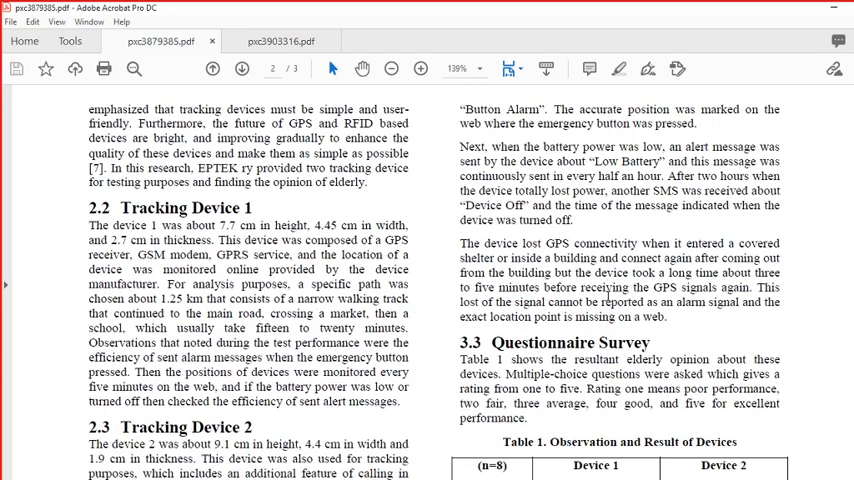
pyautogui.scroll(-3)
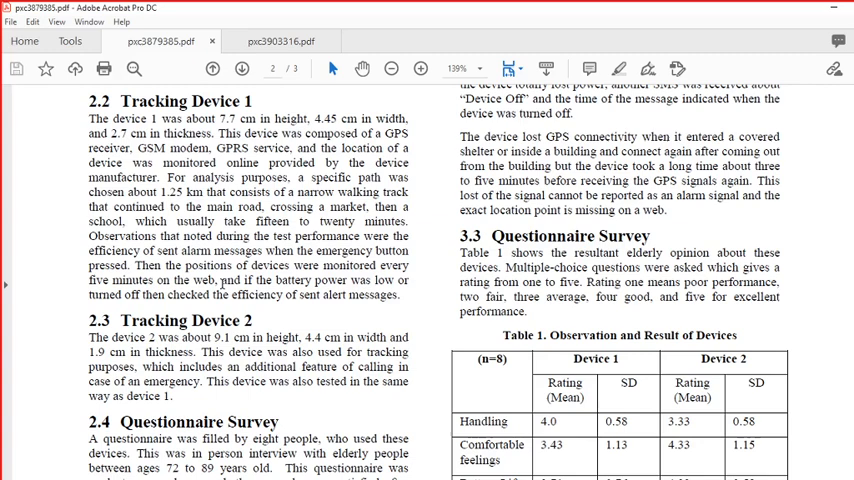
# - Scroll through Table 1 to the Discussion, then back up to the table heading
pyautogui.scroll(-3)
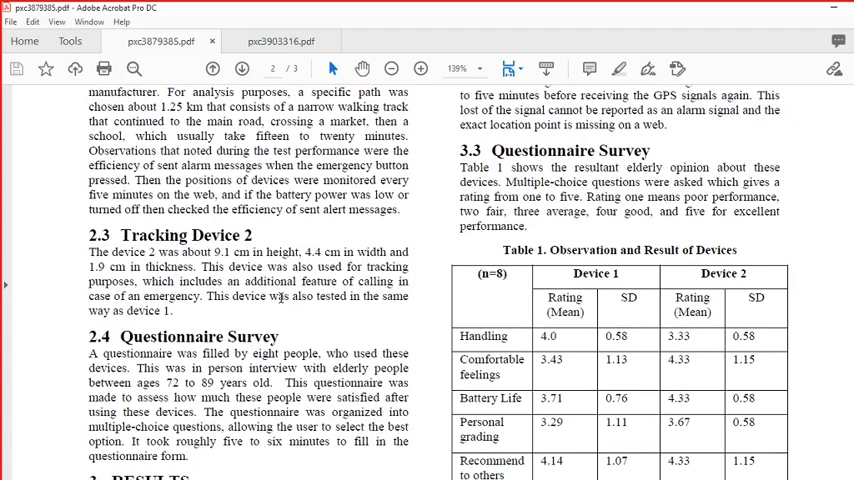
pyautogui.scroll(-3)
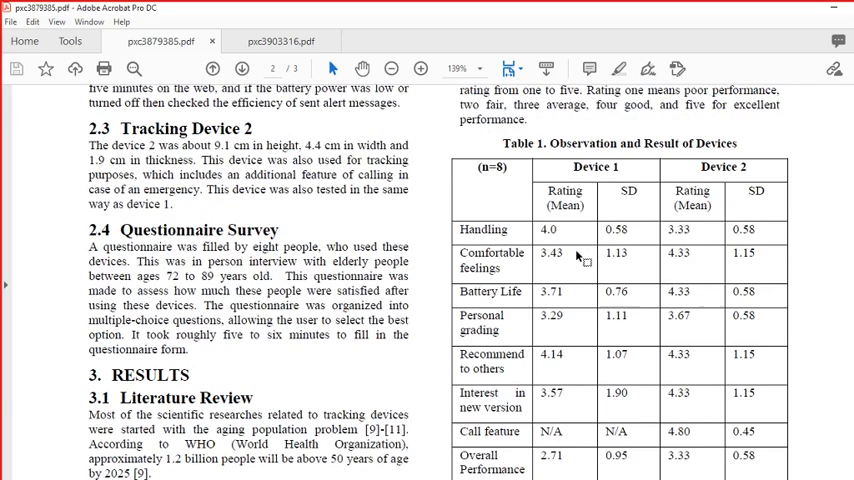
pyautogui.scroll(-3)
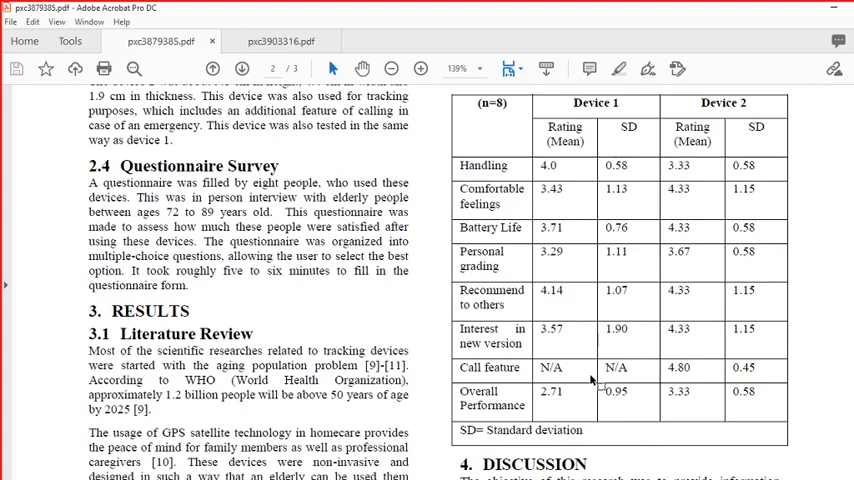
pyautogui.scroll(-3)
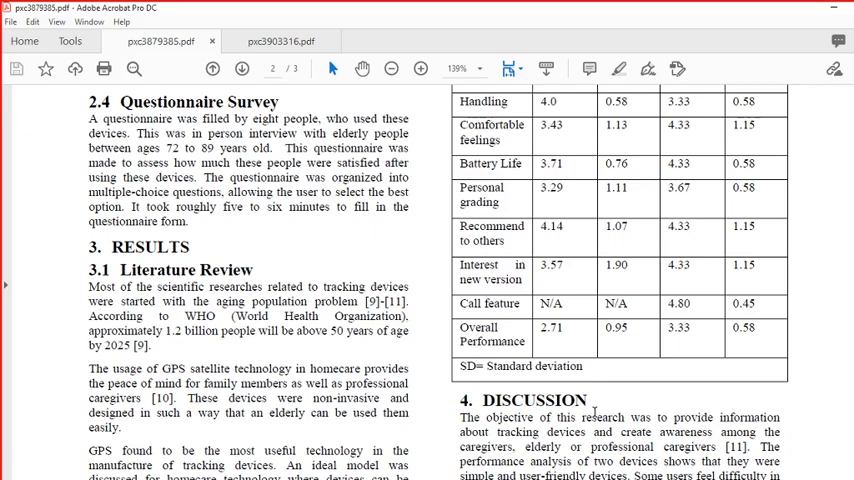
pyautogui.scroll(3)
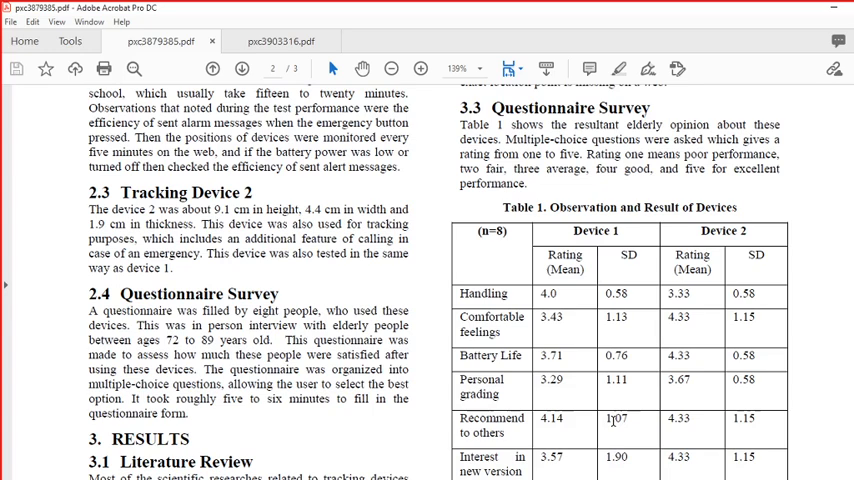
pyautogui.scroll(-3)
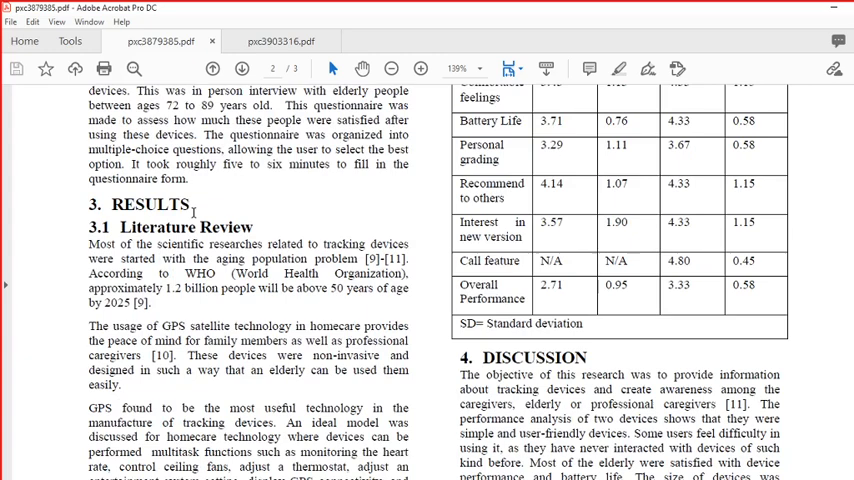
pyautogui.scroll(-3)
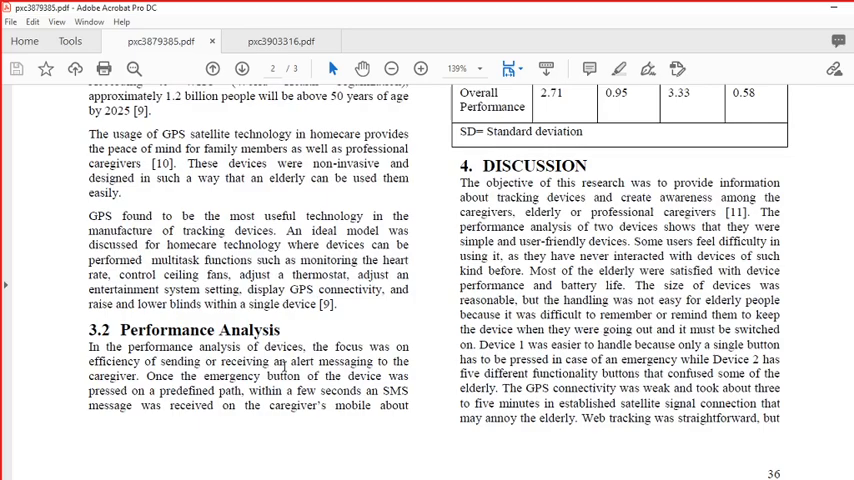
pyautogui.scroll(3)
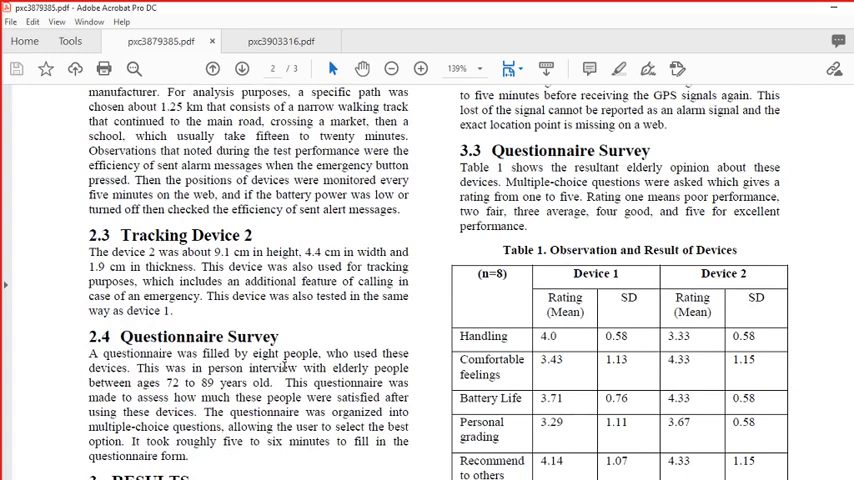
# - Scroll down until all of Table 1, including the SD footnote, is visible
pyautogui.scroll(-3)
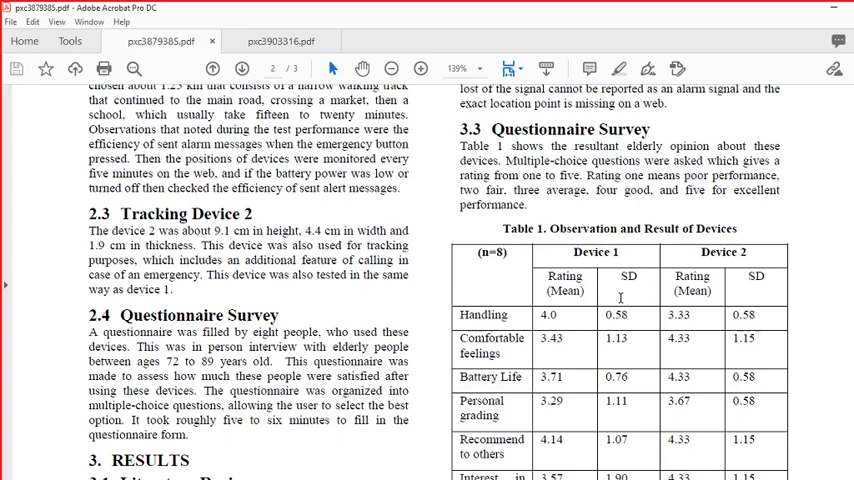
pyautogui.moveTo(838, 166)
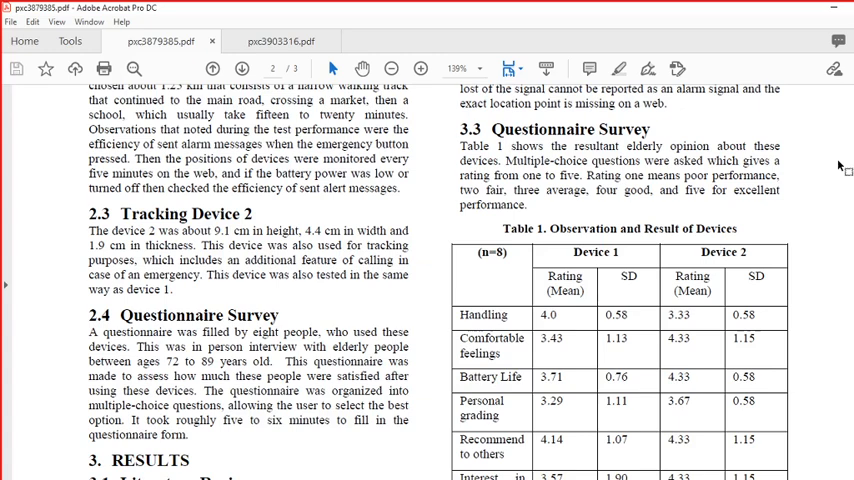
pyautogui.scroll(-3)
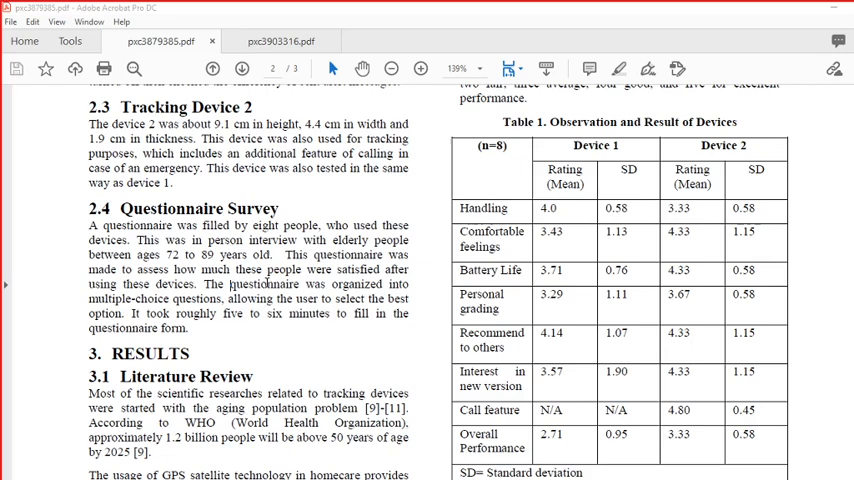
pyautogui.scroll(3)
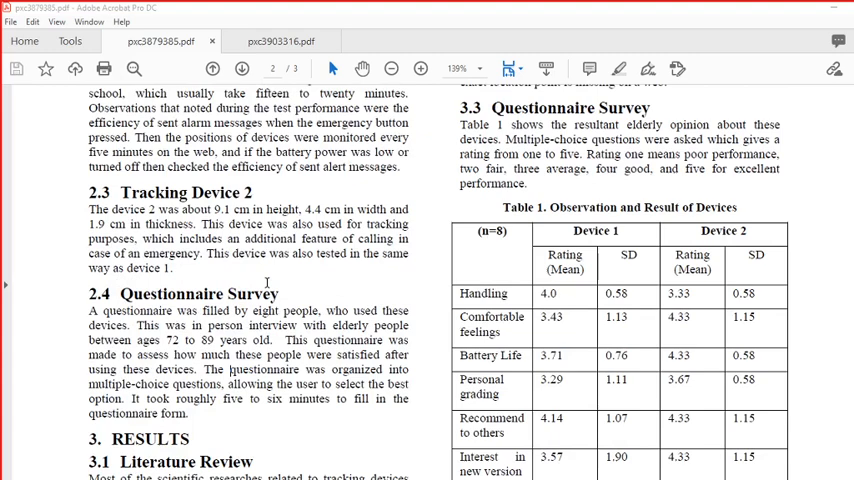
pyautogui.scroll(-3)
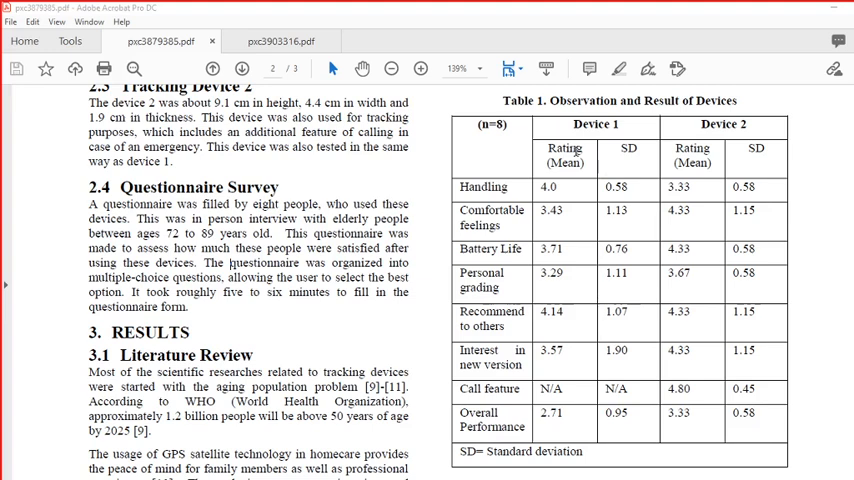
pyautogui.moveTo(566, 188)
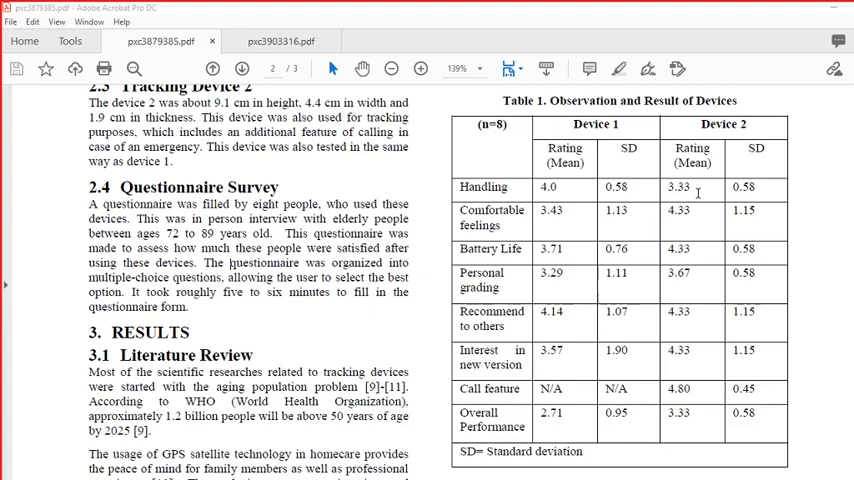
pyautogui.moveTo(515, 263)
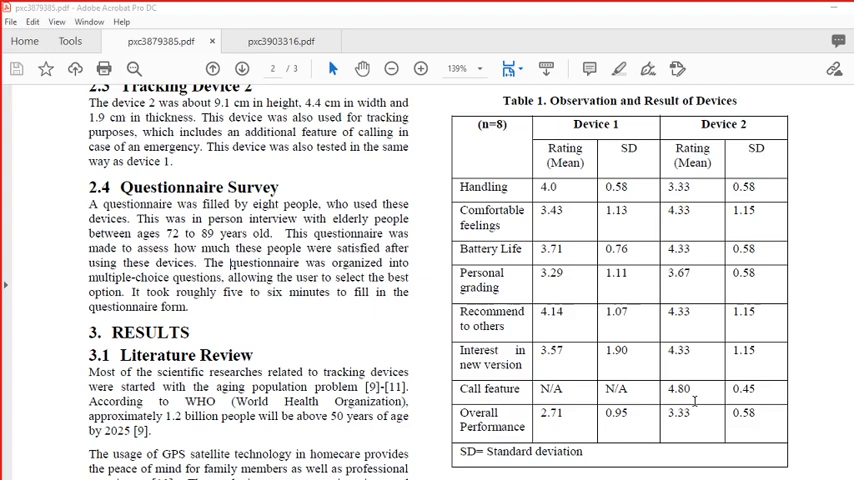
pyautogui.moveTo(696, 415)
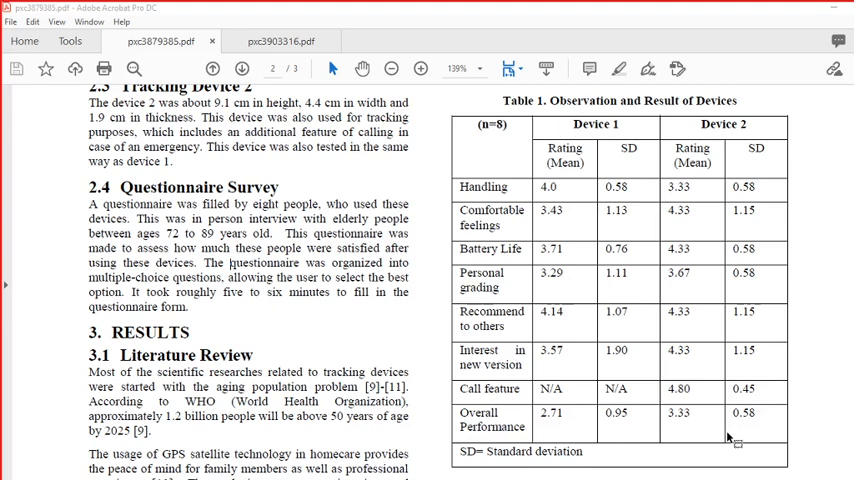
pyautogui.moveTo(711, 458)
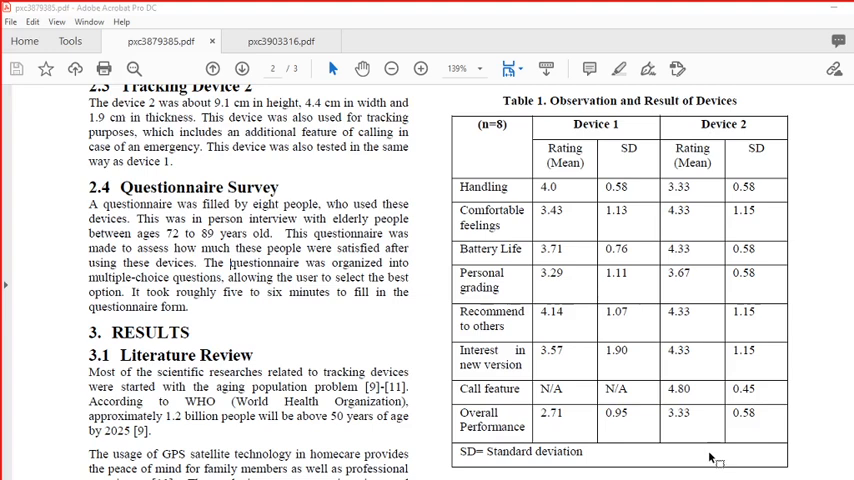
pyautogui.moveTo(575, 173)
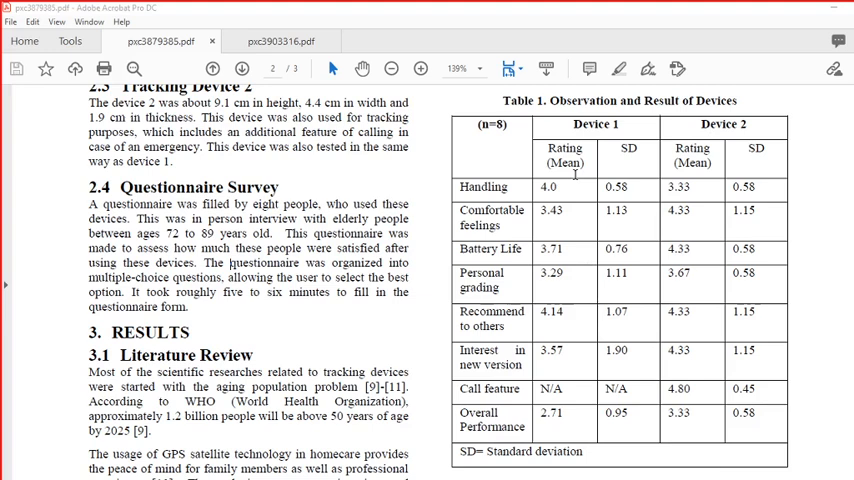
pyautogui.moveTo(685, 188)
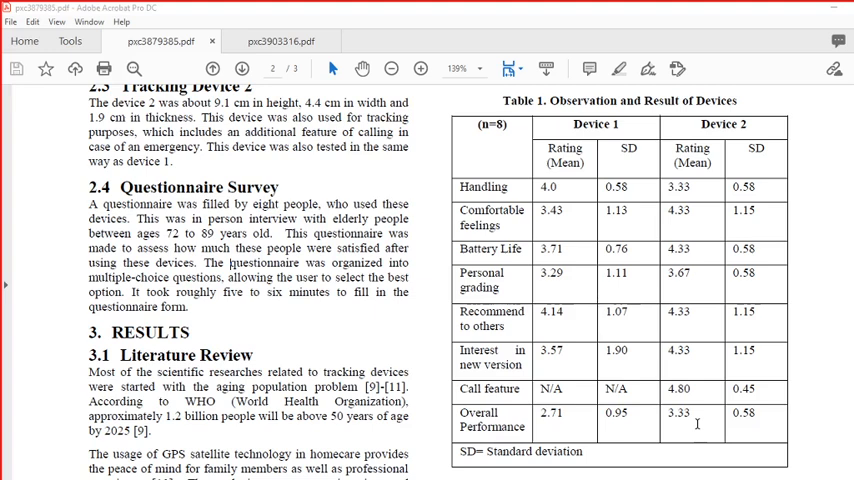
pyautogui.moveTo(615, 229)
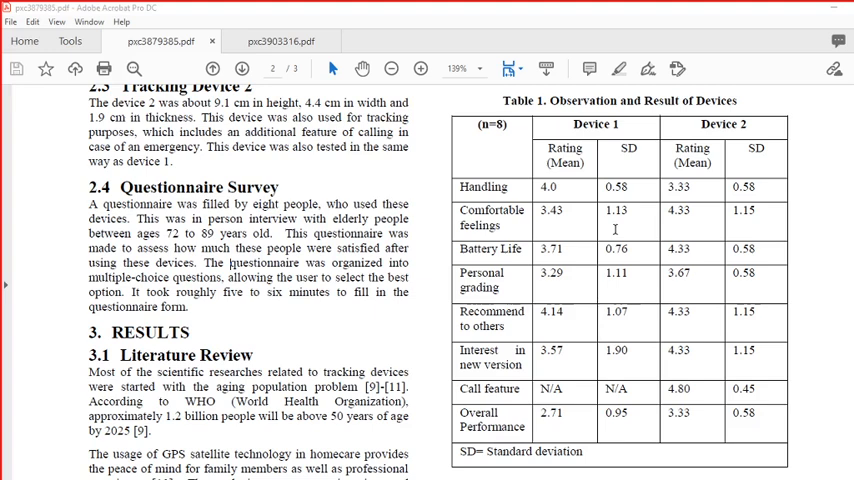
pyautogui.moveTo(645, 195)
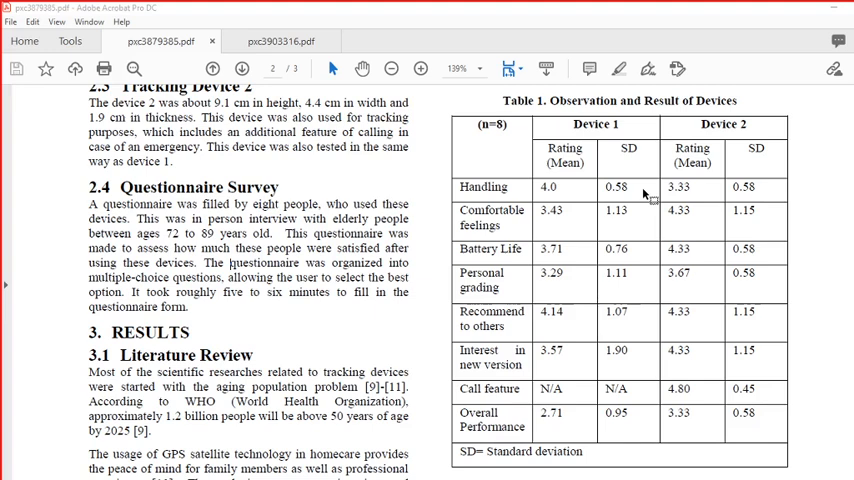
pyautogui.moveTo(655, 290)
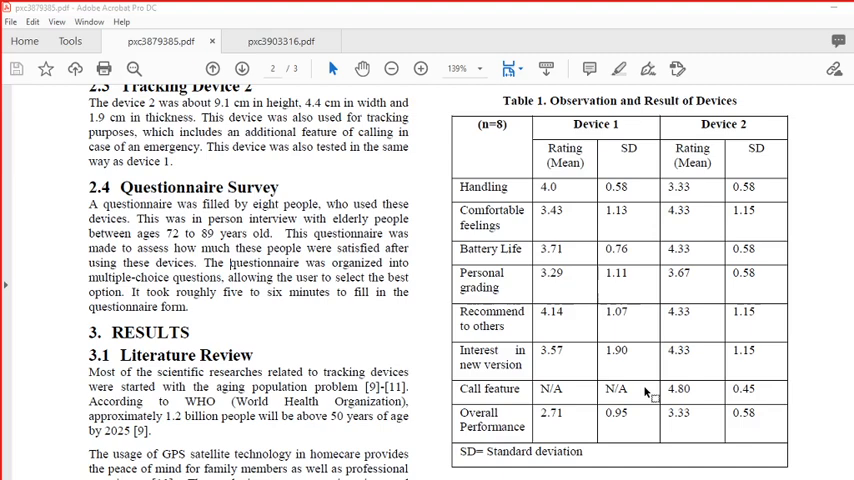
# - Switch to the pxc3903316.pdf tab for the Android hospital-finder paper
pyautogui.scroll(-3)
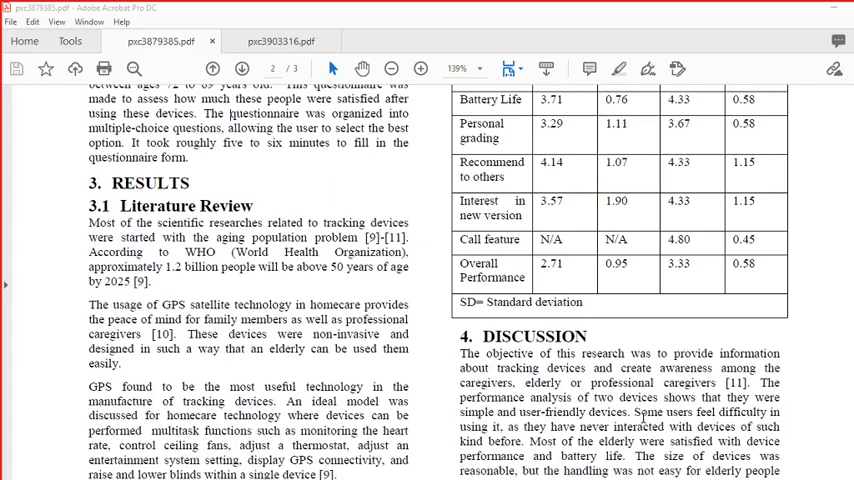
pyautogui.click(281, 41)
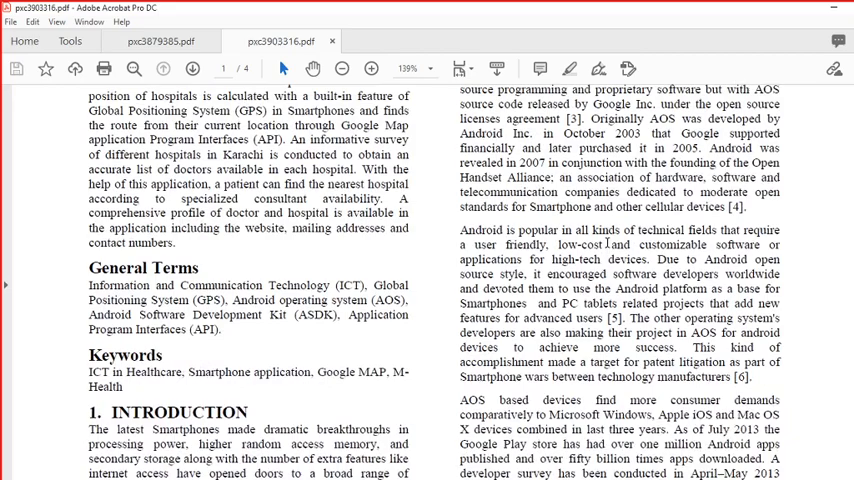
# - Scroll through the abstract and introduction to Fig 1's flowchart on page 2
pyautogui.scroll(3)
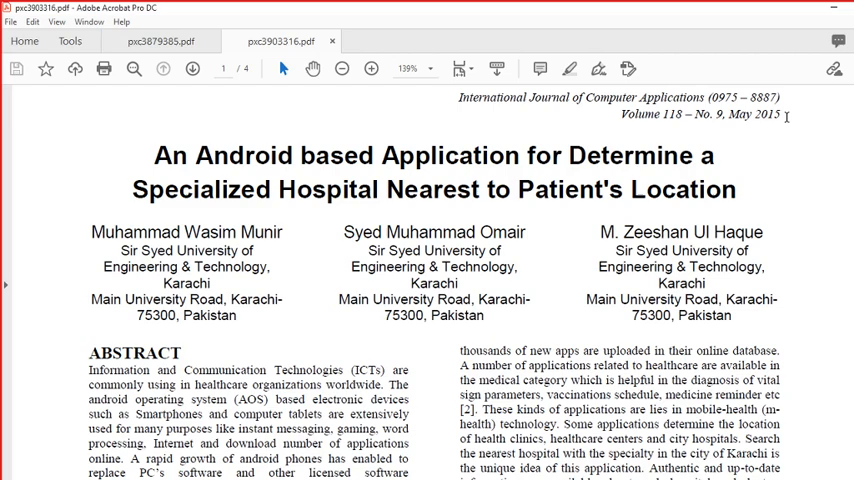
pyautogui.scroll(-3)
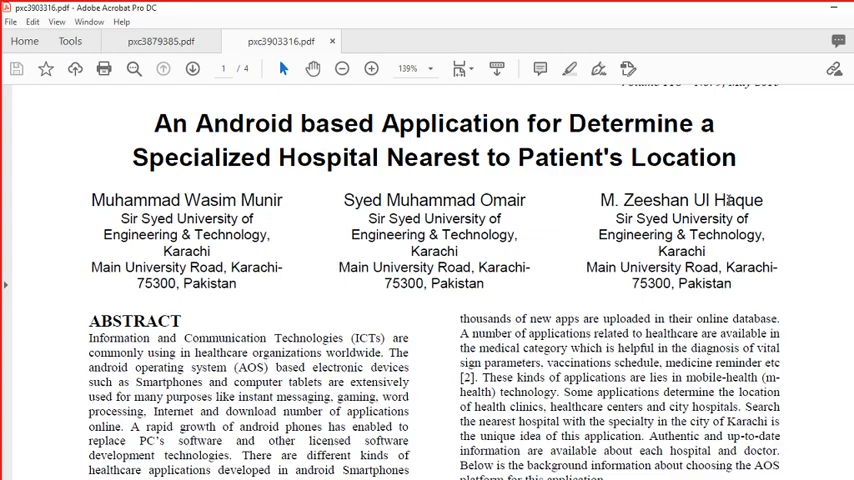
pyautogui.scroll(-3)
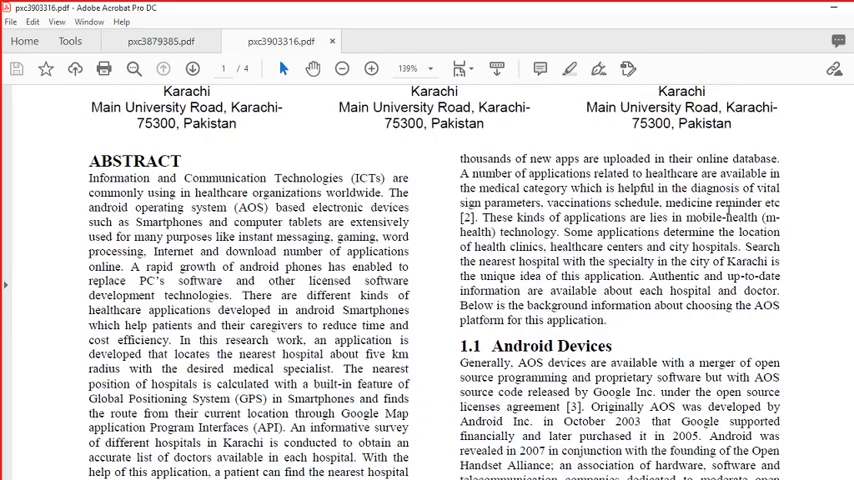
pyautogui.scroll(-3)
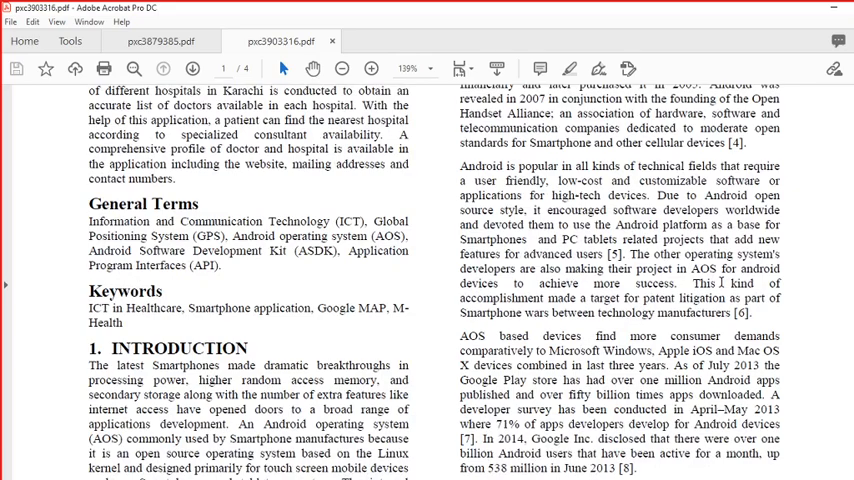
pyautogui.scroll(-3)
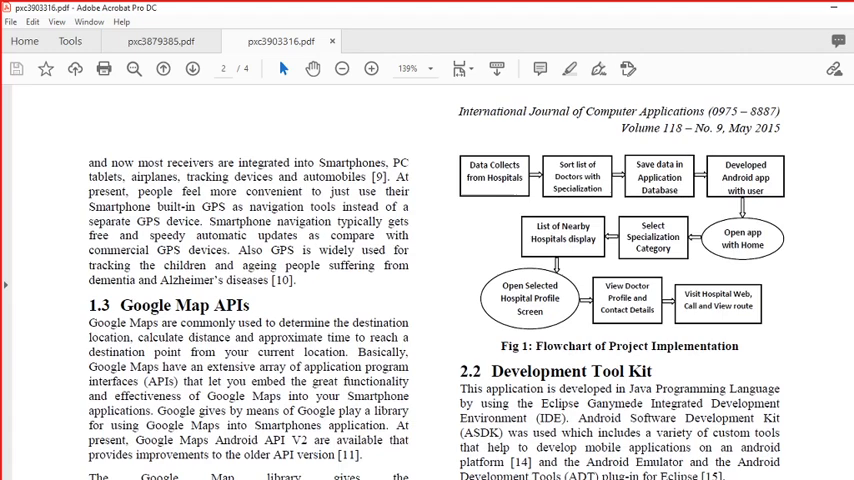
# - Scroll past Fig 2, Category Screen Display, to the top of page 3
pyautogui.scroll(-3)
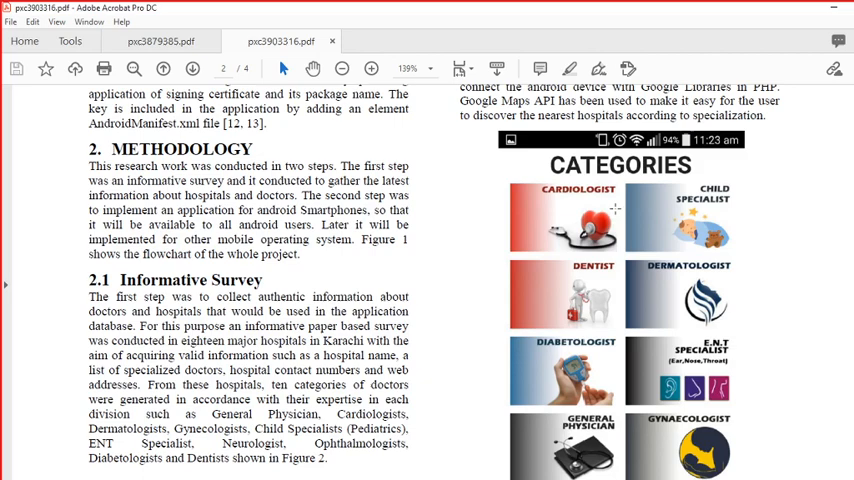
pyautogui.scroll(-3)
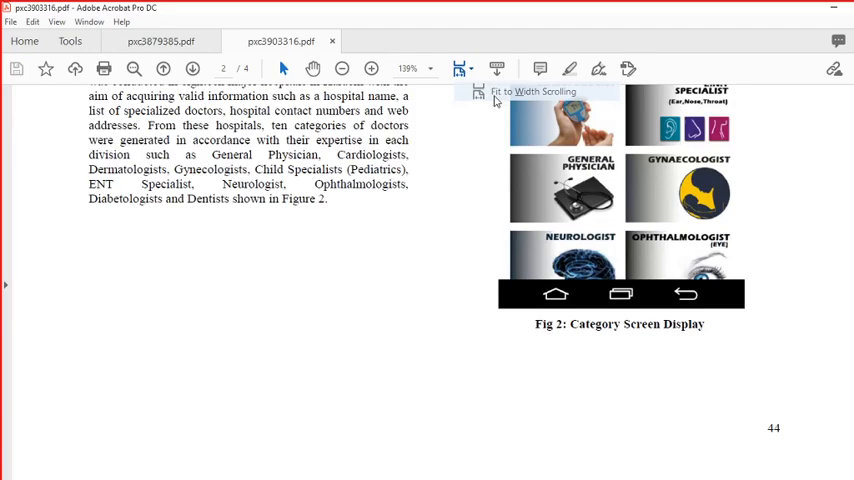
pyautogui.scroll(-3)
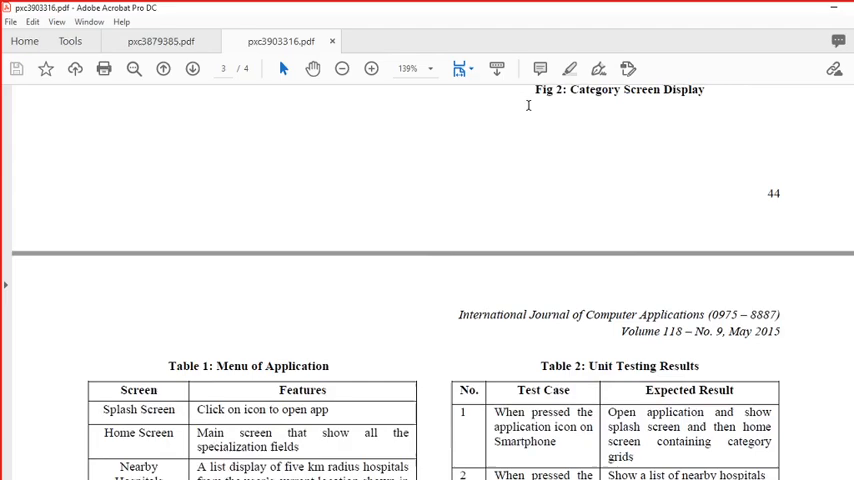
# - Scroll past Tables 1 and 2 to the Nearby Hospitals figure and Unit Testing
pyautogui.scroll(-3)
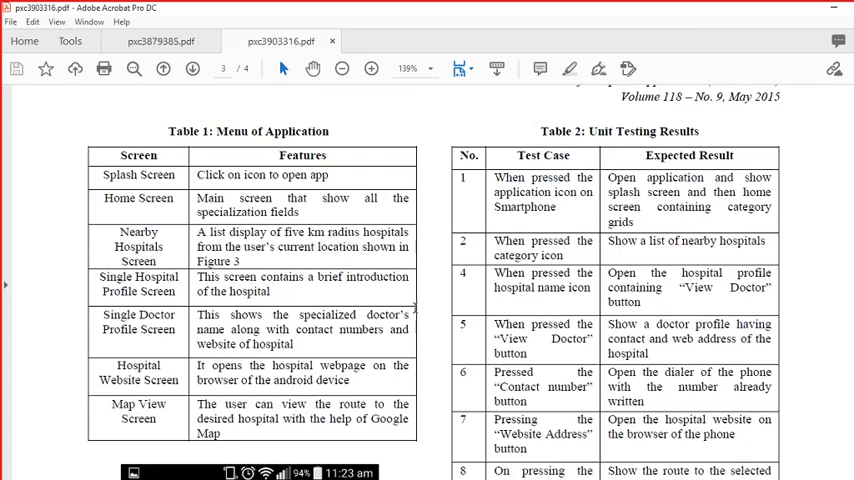
pyautogui.scroll(-3)
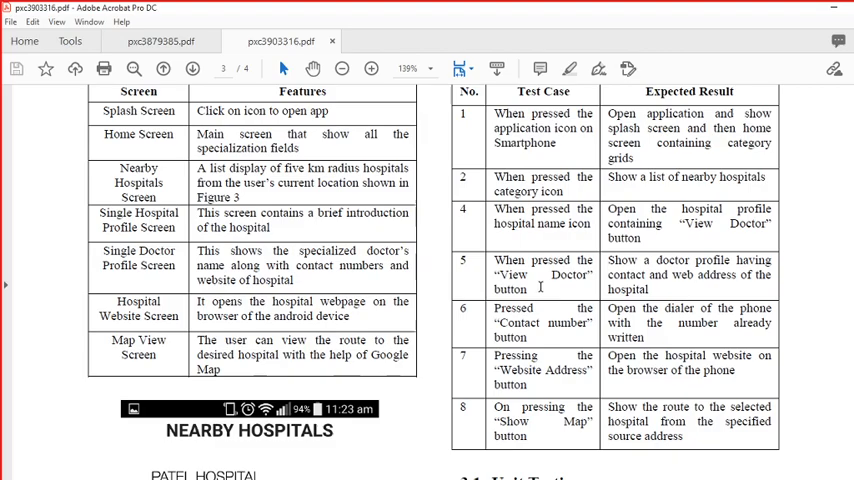
pyautogui.scroll(-3)
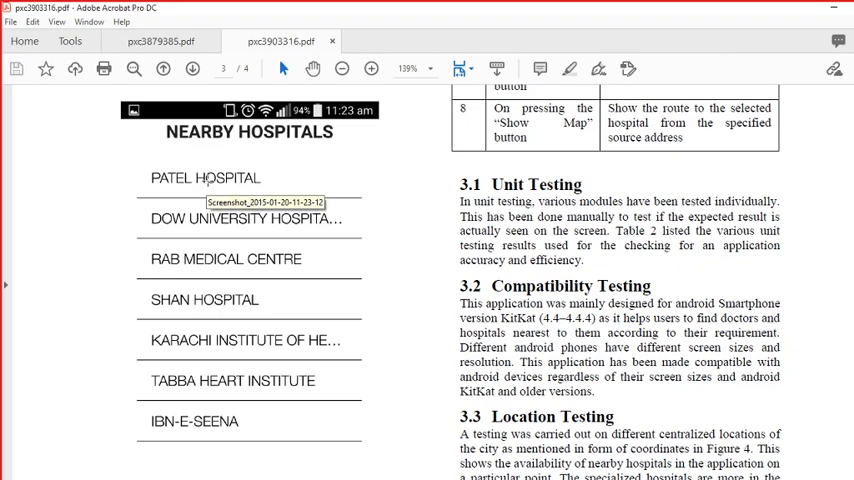
# - Scroll down to Fig 4, Number of Hospitals on Different Locations
pyautogui.scroll(-3)
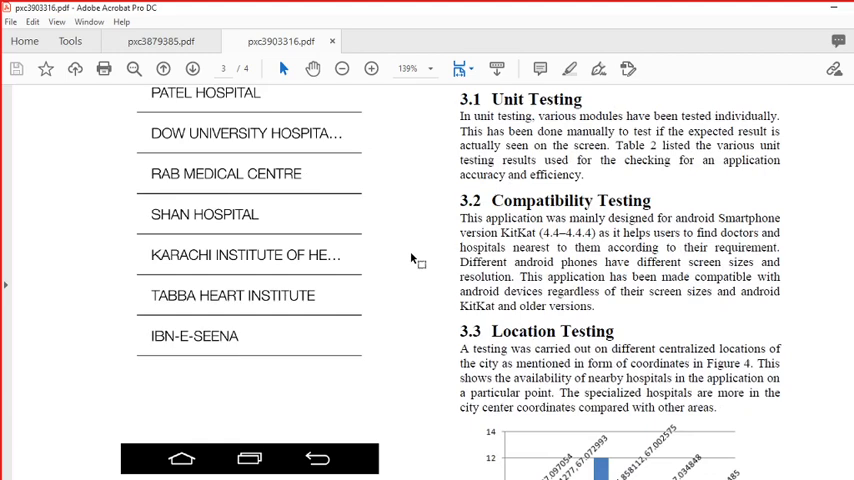
pyautogui.scroll(-3)
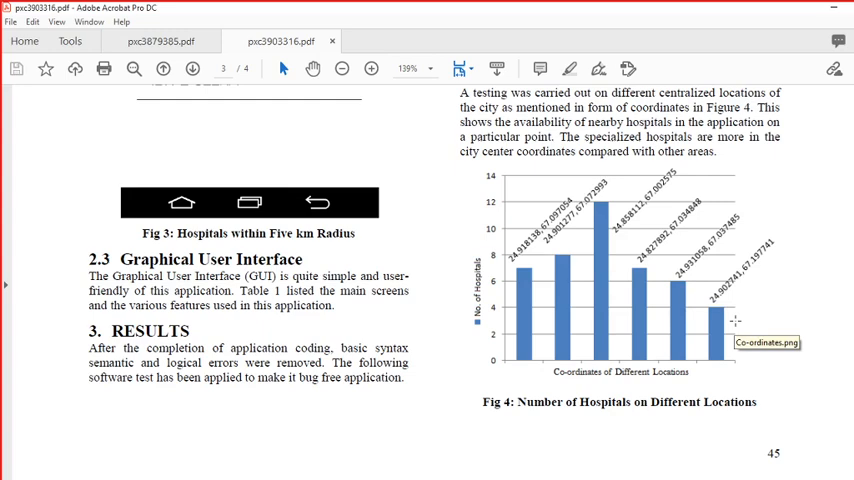
pyautogui.moveTo(613, 354)
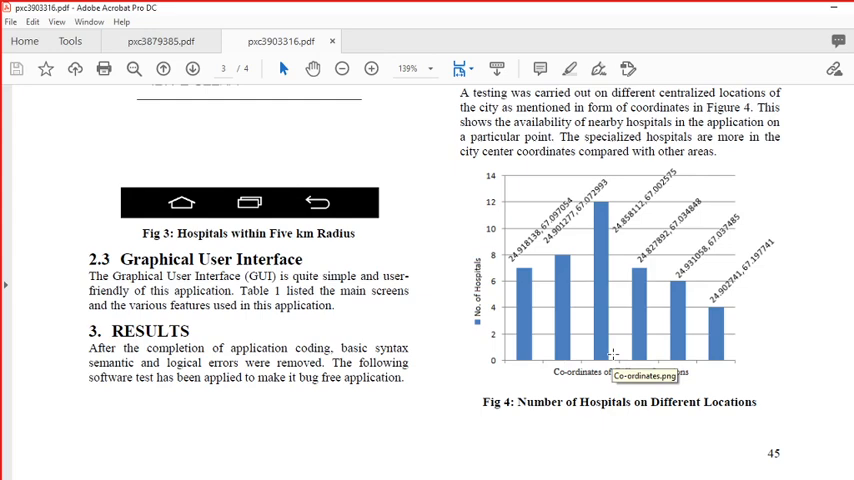
pyautogui.moveTo(603, 218)
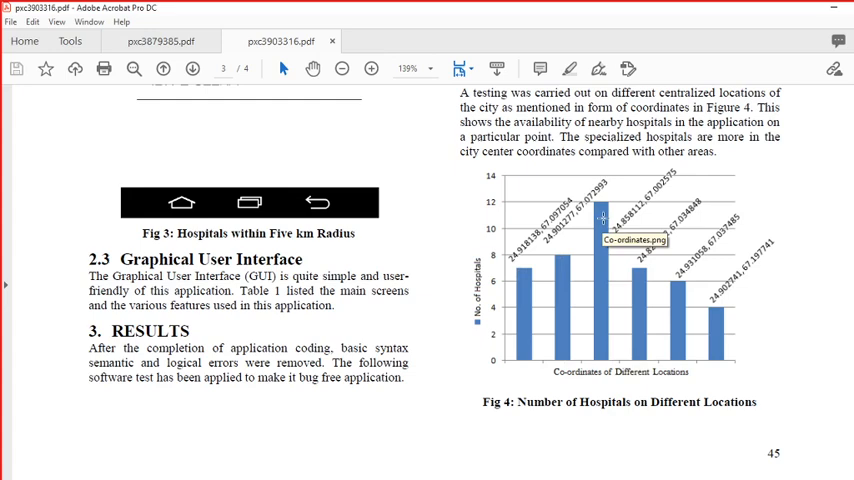
pyautogui.moveTo(820, 347)
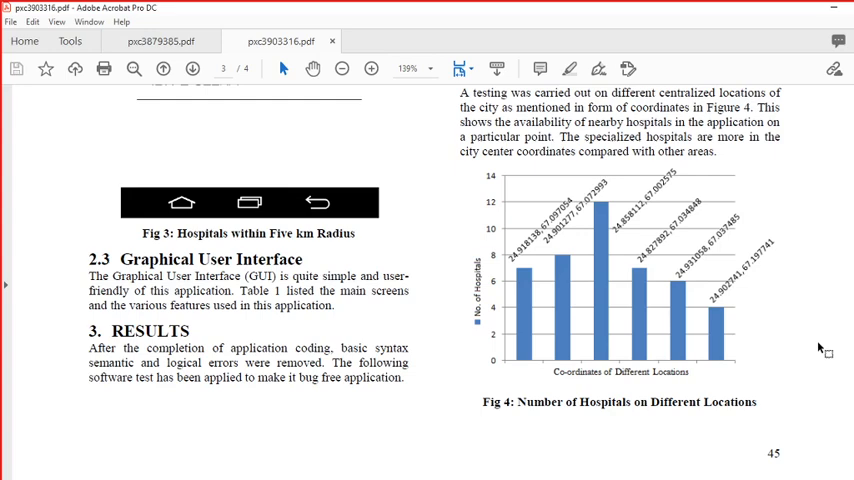
# - Scroll past Fig 4 to page 4's Future Enhancement section
pyautogui.scroll(-3)
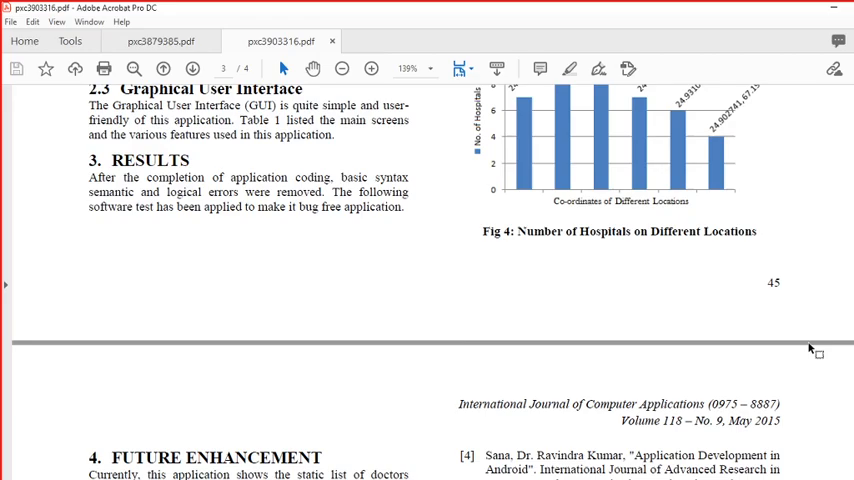
# - Scroll through page 3, then jump to page 1 with the title, authors and abstract
pyautogui.scroll(-3)
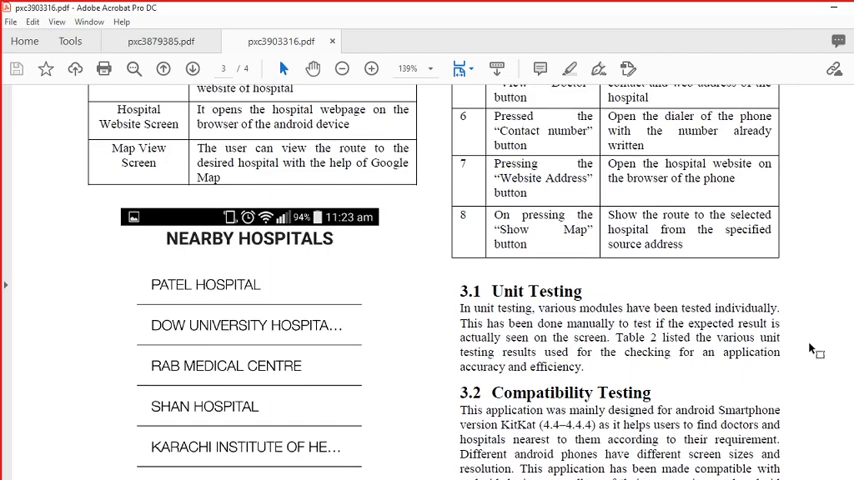
pyautogui.scroll(-3)
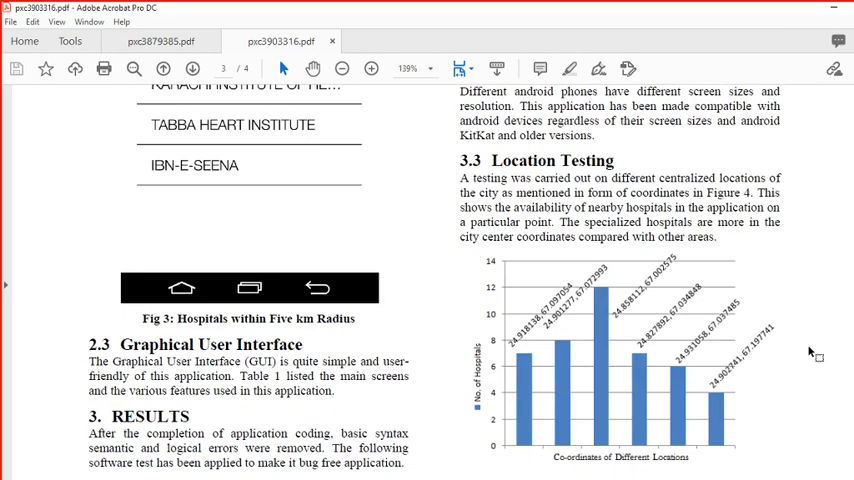
pyautogui.scroll(-3)
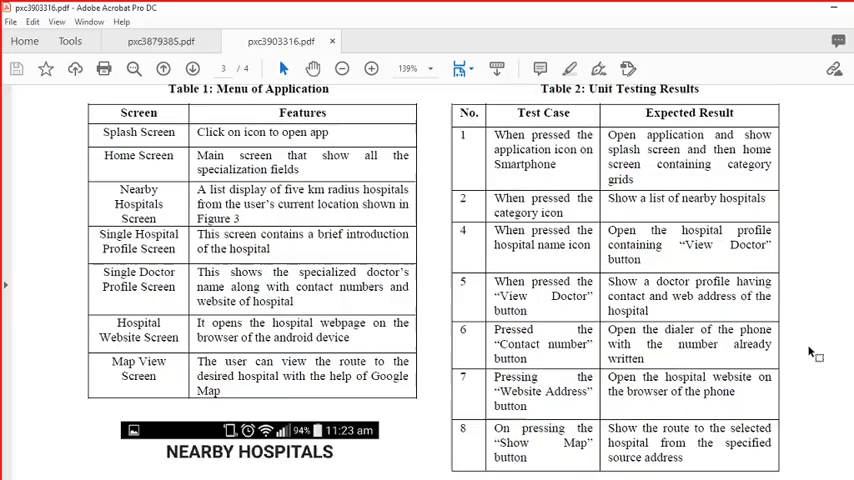
pyautogui.click(163, 68)
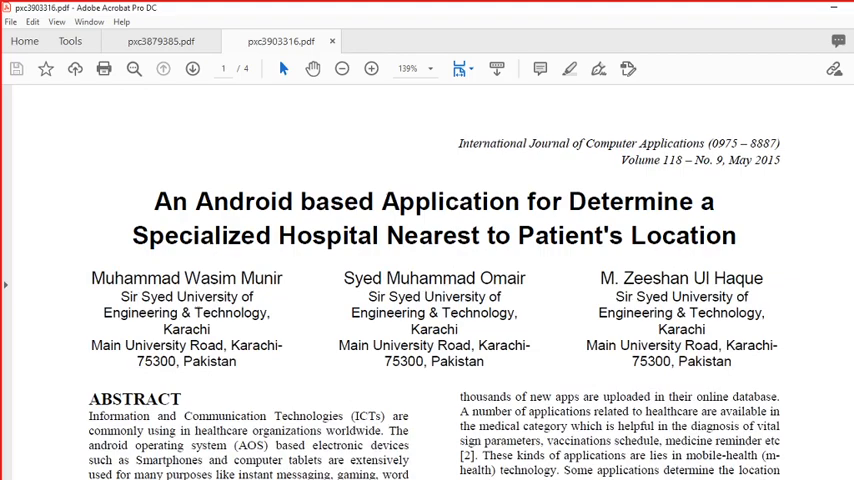